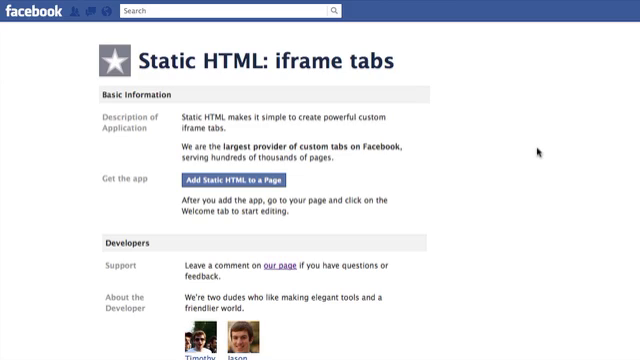
mouse_move(492, 138)
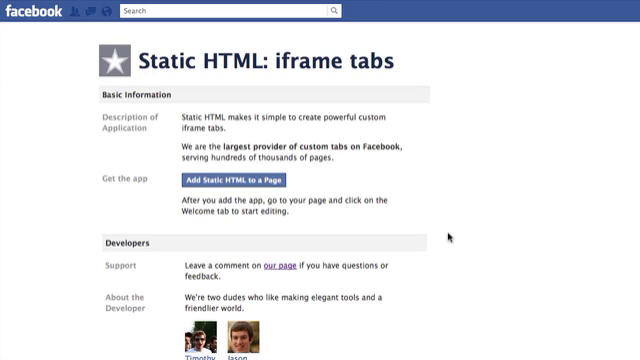
- Choose Jon Loomer Digital as the target page and add Static HTML: iframe tabs
click(225, 12)
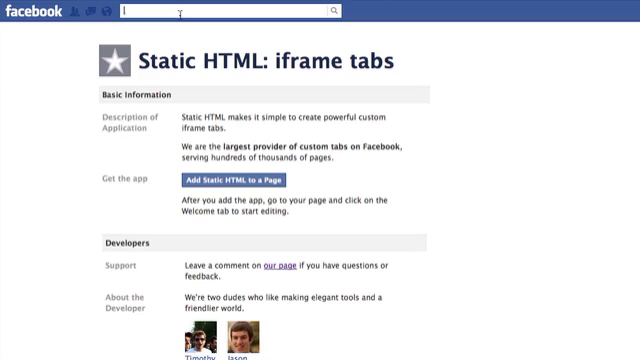
mouse_move(541, 193)
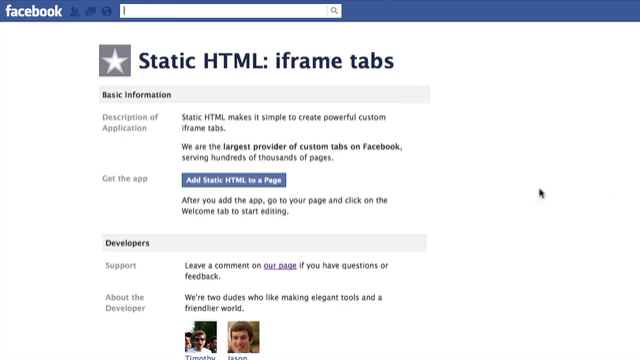
mouse_move(225, 184)
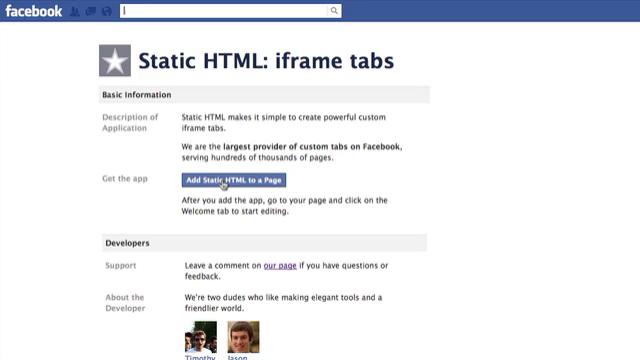
click(231, 182)
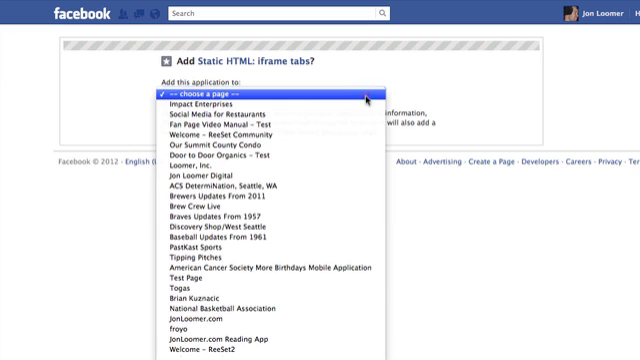
click(265, 91)
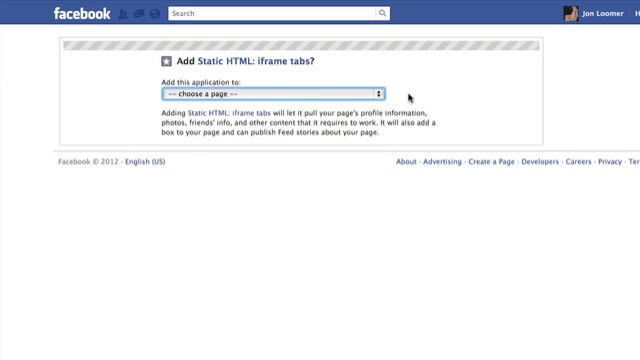
click(264, 87)
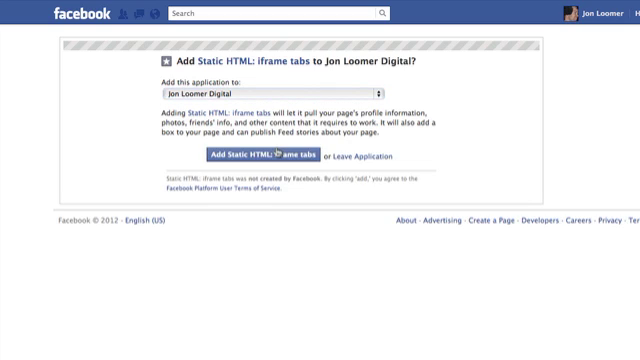
click(263, 154)
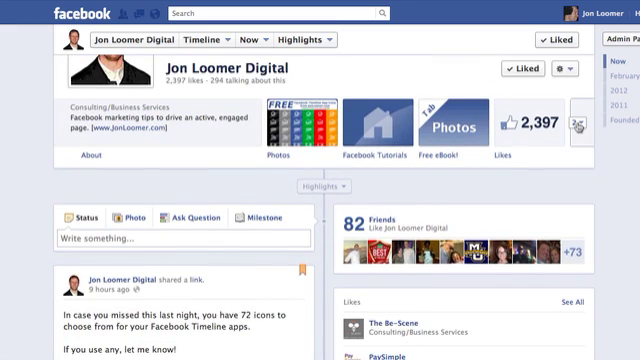
- Expand the page's app tiles and open the Welcome tab's content editor
click(584, 122)
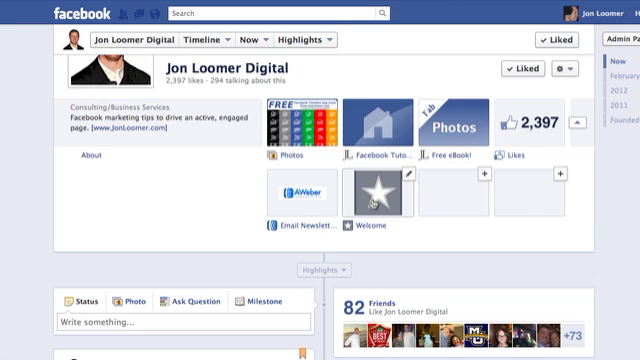
click(365, 224)
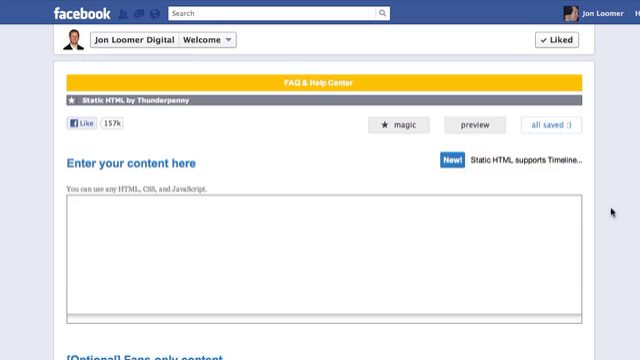
scroll(down, 3)
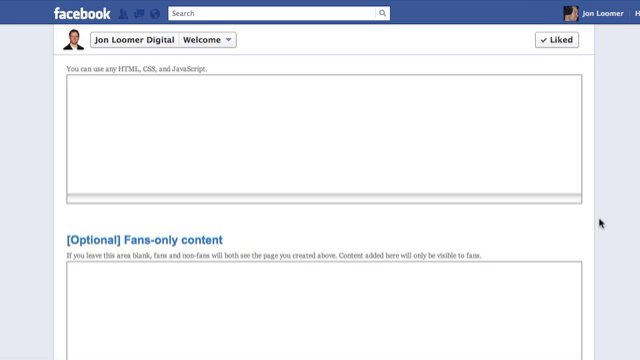
scroll(up, 3)
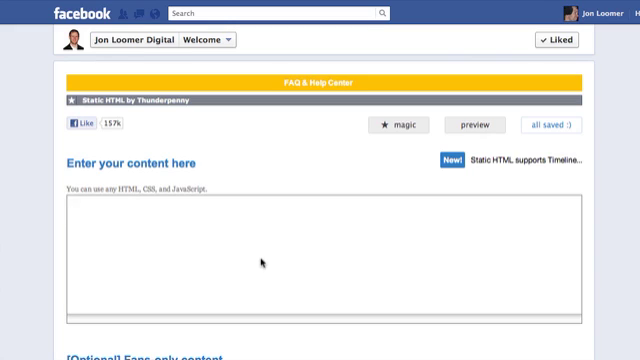
mouse_move(130, 224)
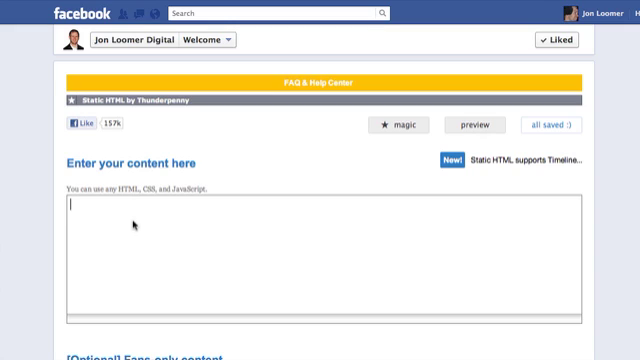
- Enter 'This is my awesome app!' as the Welcome tab content, save, and preview it
text(This is my)
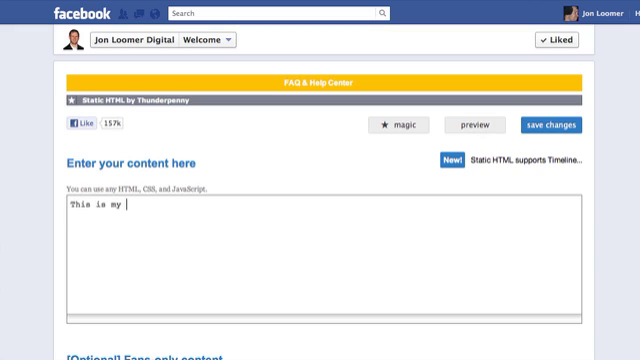
text(awesome app!)
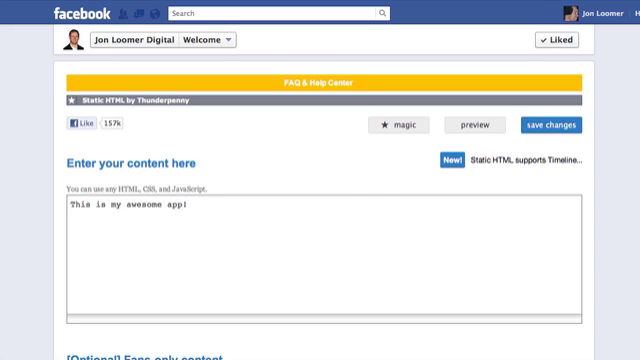
click(556, 124)
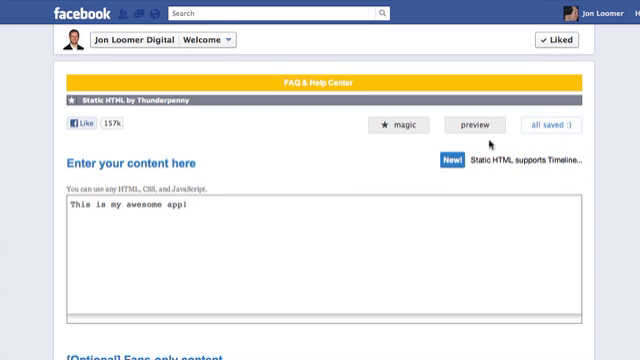
click(476, 125)
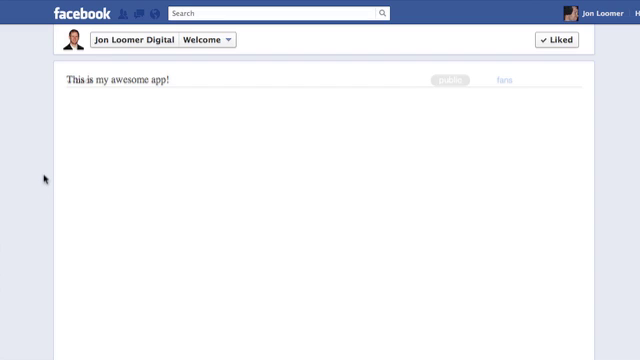
mouse_move(106, 131)
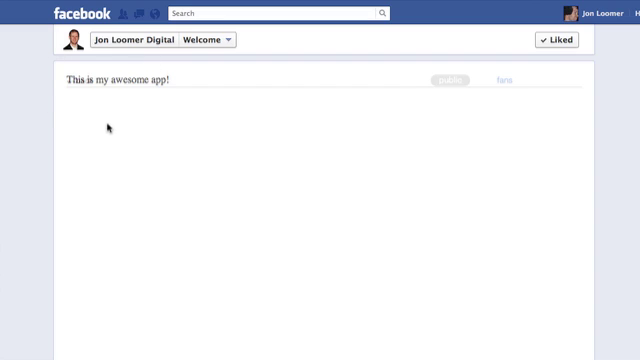
mouse_move(95, 97)
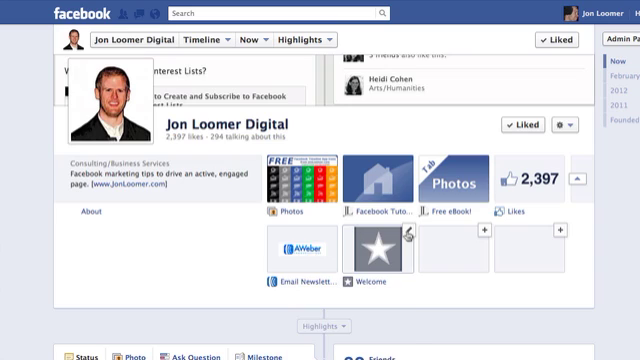
- Open the Welcome tab's settings and start typing the custom tab name 'Awe'
click(398, 101)
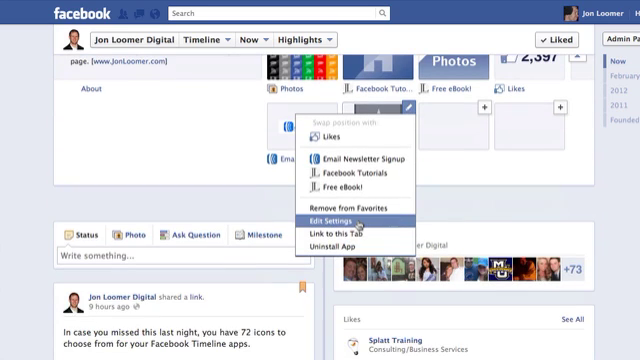
click(337, 219)
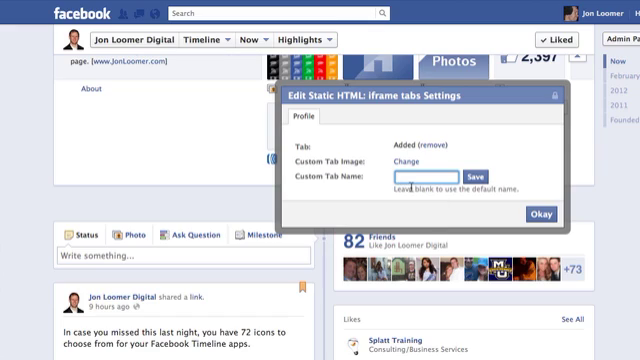
text(Awe)
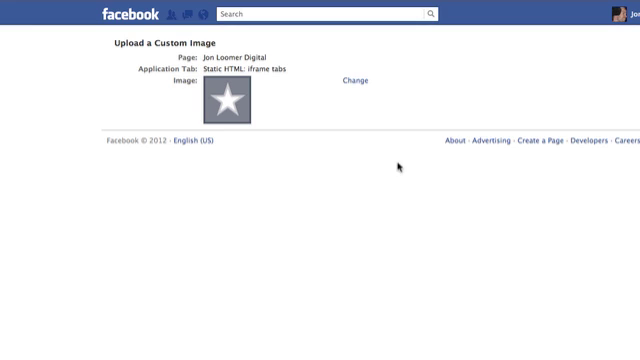
mouse_move(359, 90)
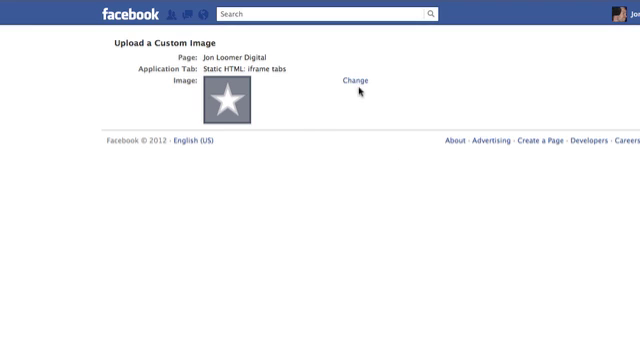
- Start replacing the custom tab image, then cancel, keeping the star image
click(346, 78)
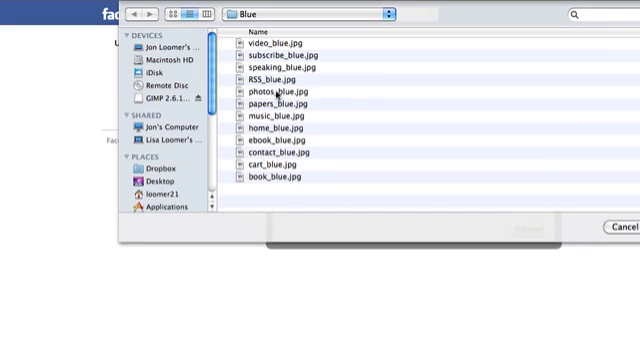
click(289, 130)
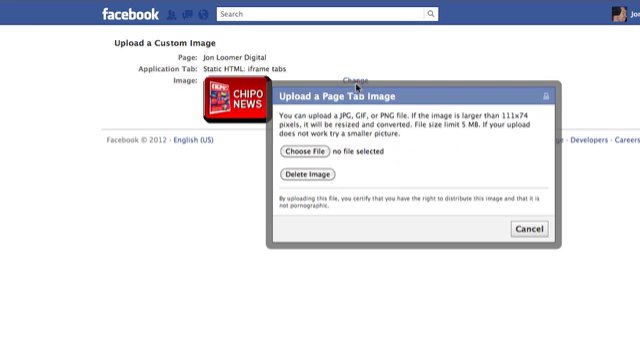
click(311, 148)
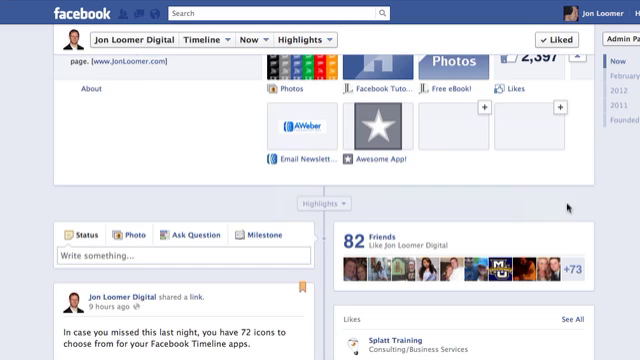
- Swap the Awesome App! tile into the Likes spot in the top row
scroll(up, 3)
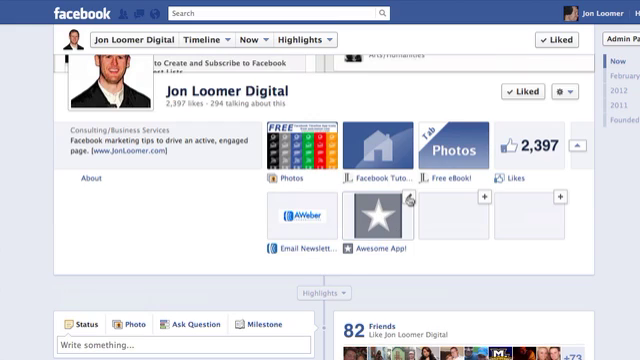
click(398, 192)
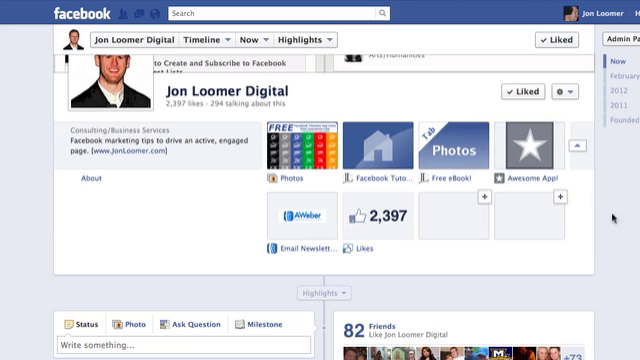
scroll(down, 3)
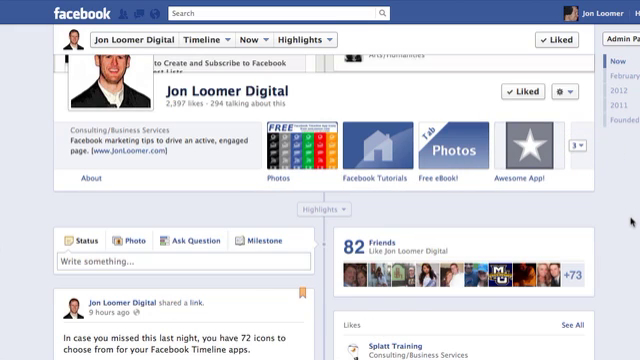